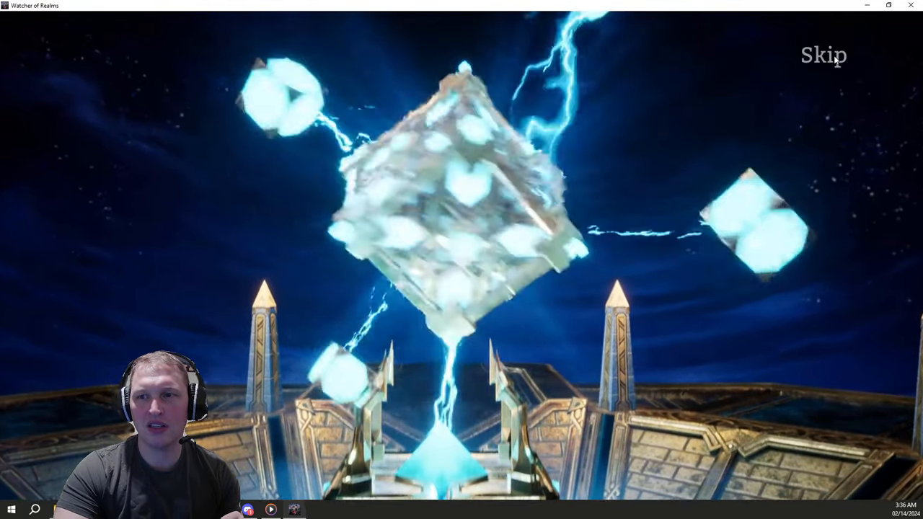
Step: Skip and reveal three ten-hero Lust summons until the hero capacity warning appears
left_click(823, 55)
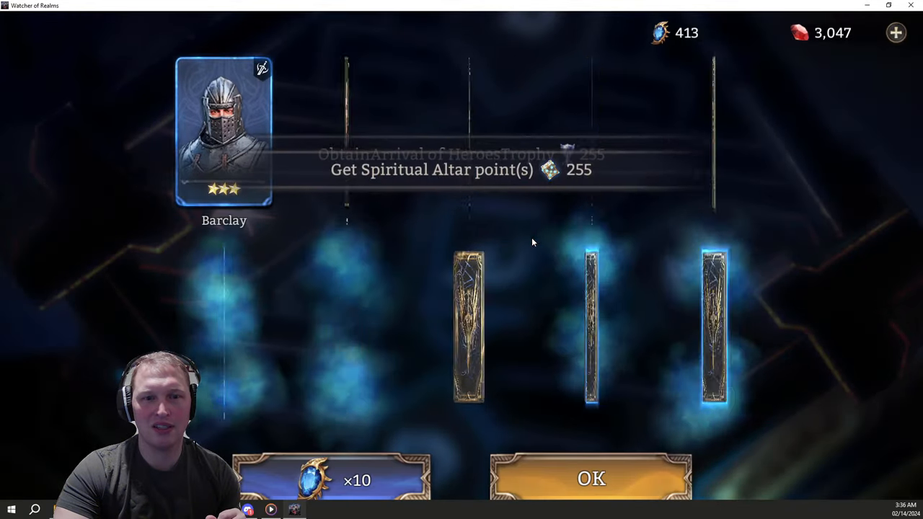
left_click(591, 478)
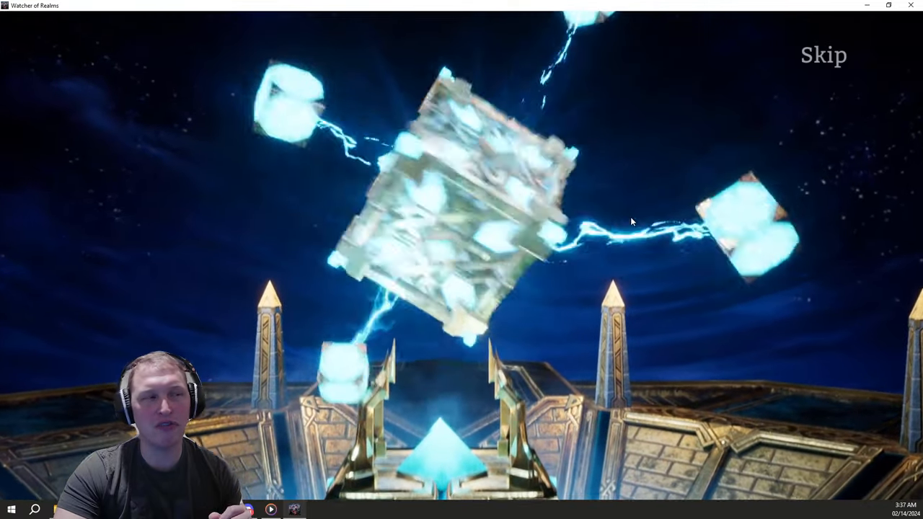
left_click(822, 55)
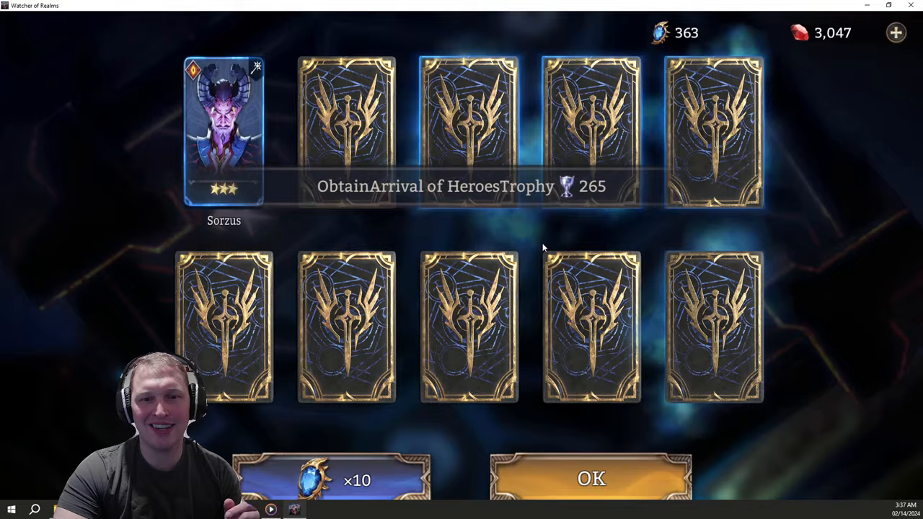
left_click(591, 478)
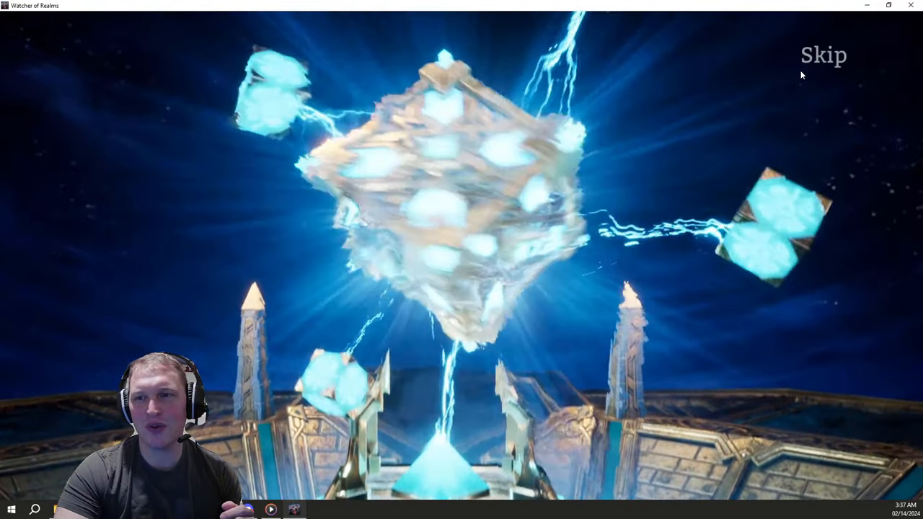
left_click(823, 54)
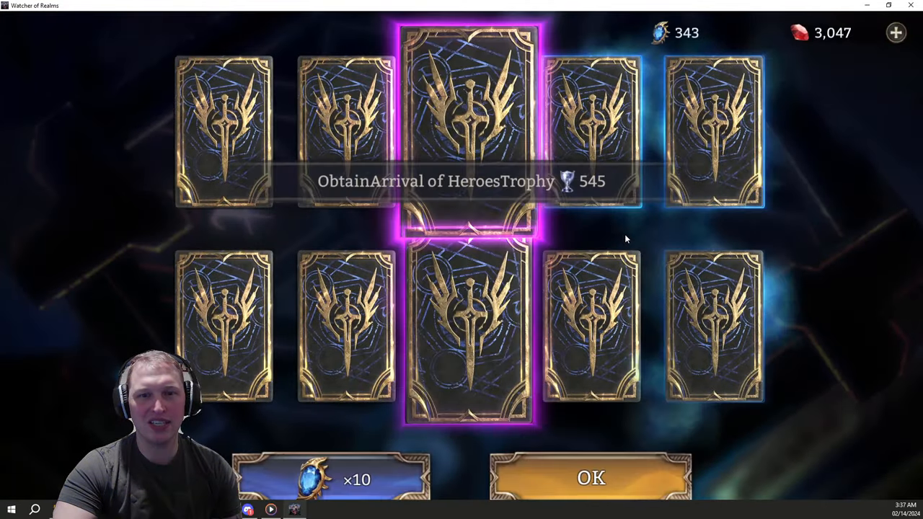
left_click(591, 478)
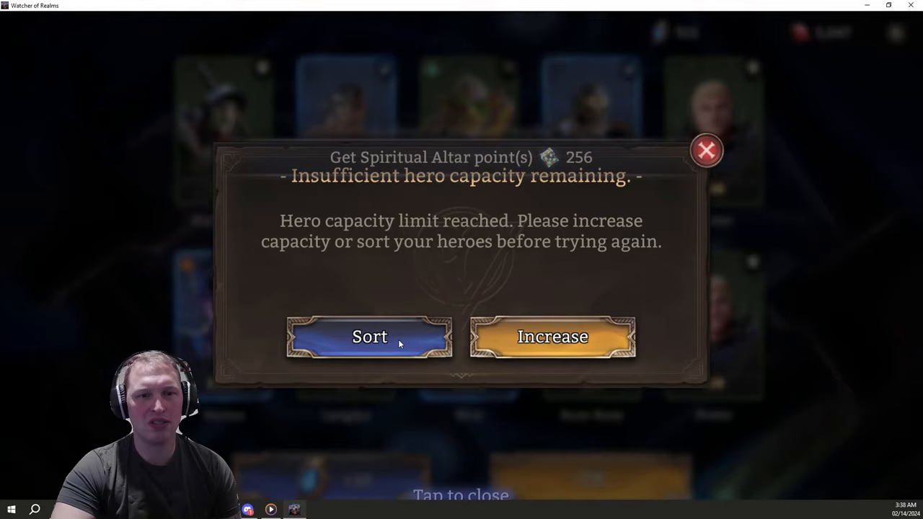
Step: Expand hero capacity from the Hero screen and resume ten-hero summoning
left_click(369, 336)
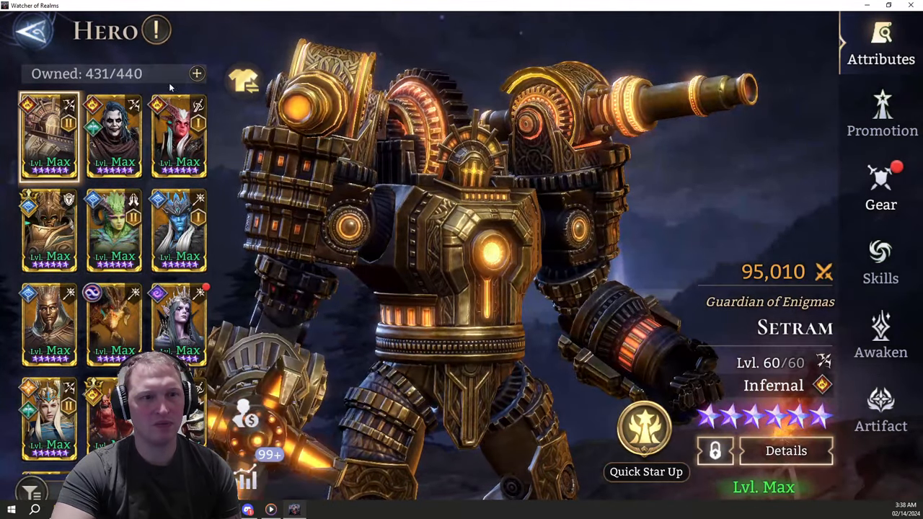
left_click(196, 73)
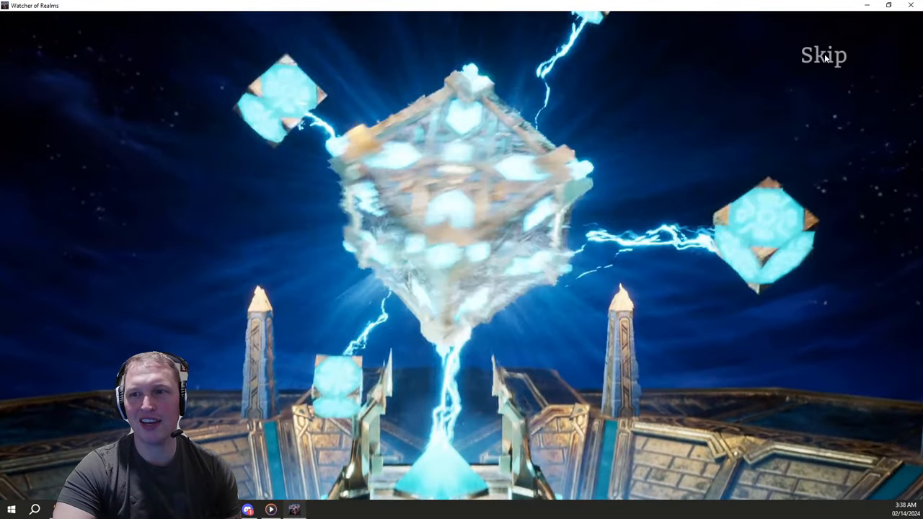
left_click(823, 55)
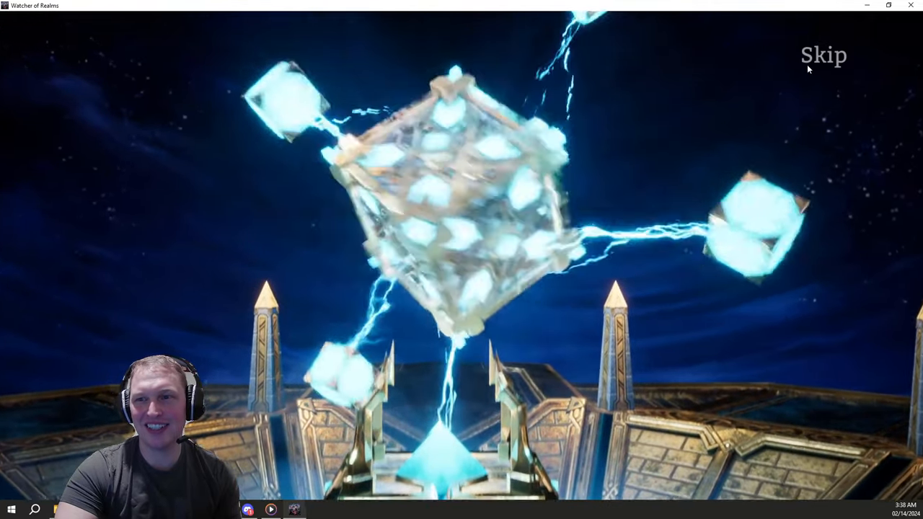
Step: Skip through and reveal further ten-hero summons on the Lust banner
left_click(823, 55)
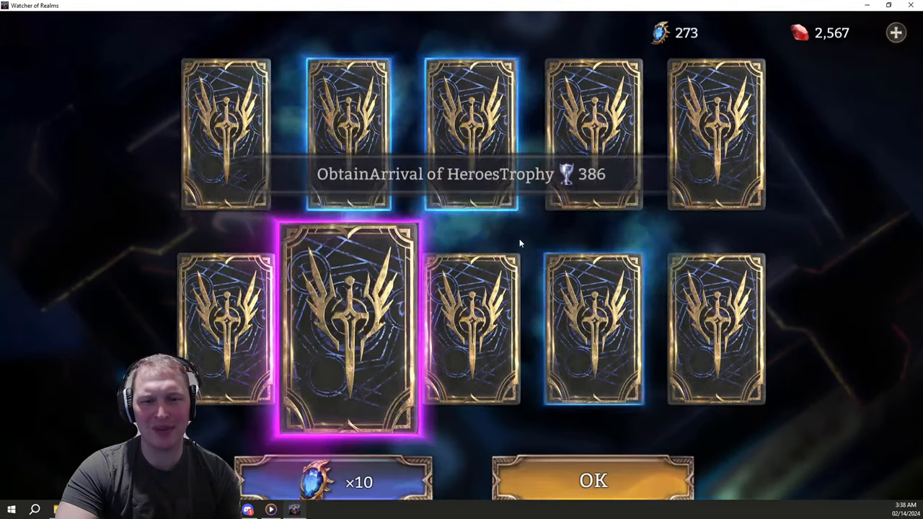
left_click(593, 480)
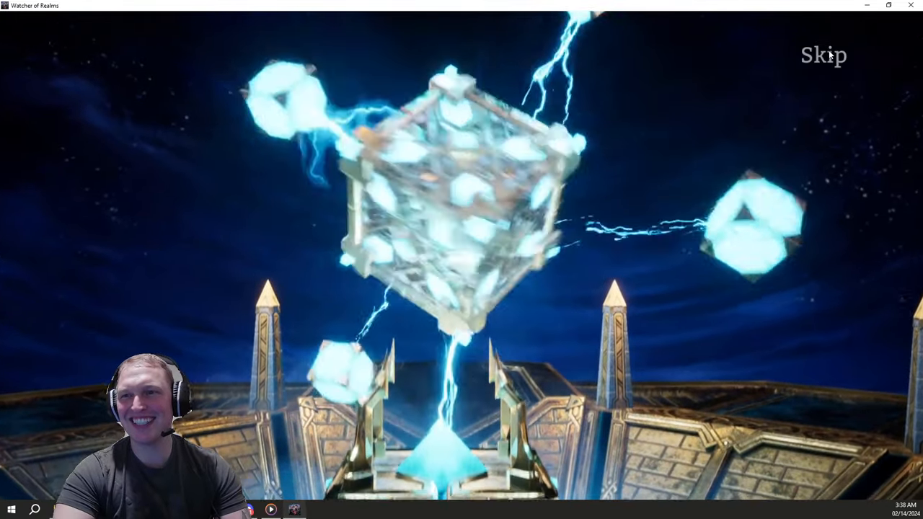
left_click(823, 54)
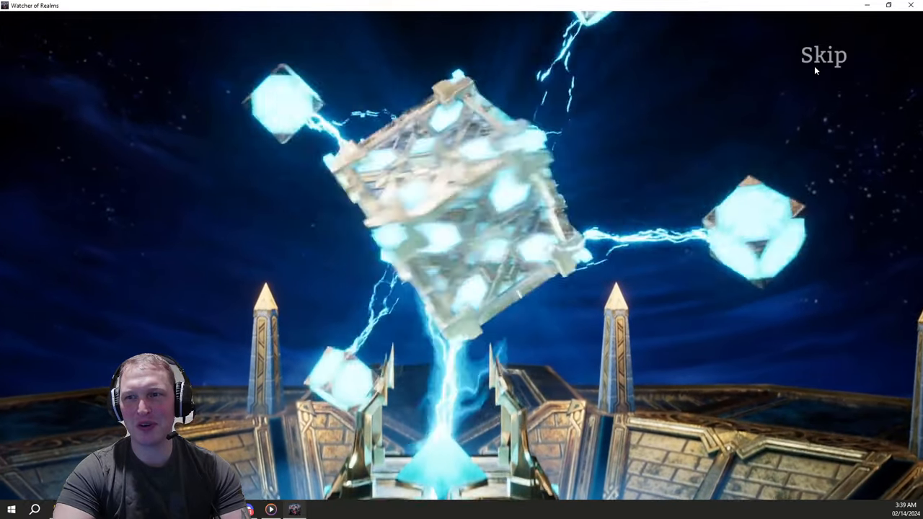
left_click(823, 54)
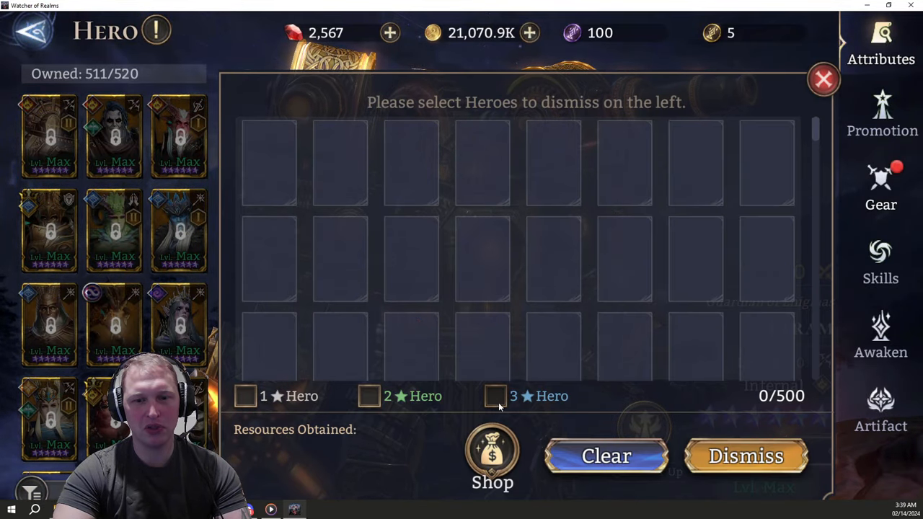
Step: Mark all 3★ heroes for dismissal, then run two Lust ten-hero summons toward 230/250
left_click(495, 396)
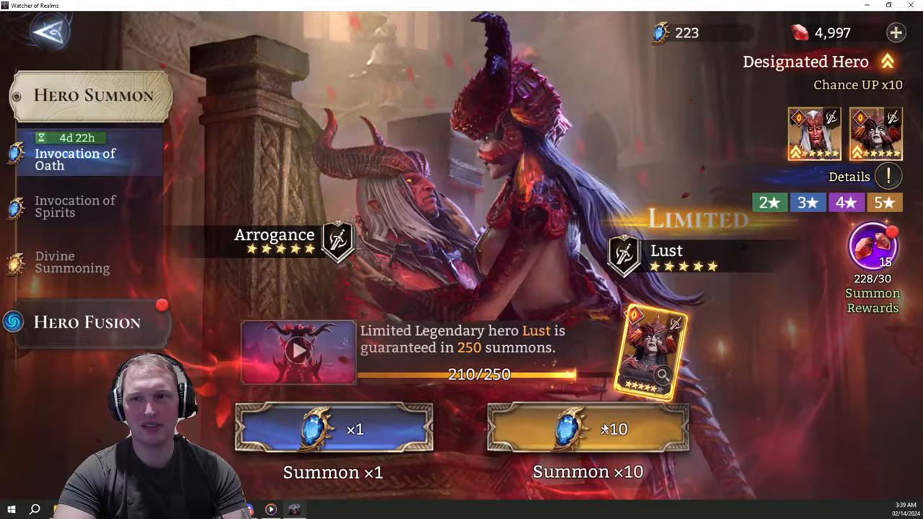
left_click(587, 428)
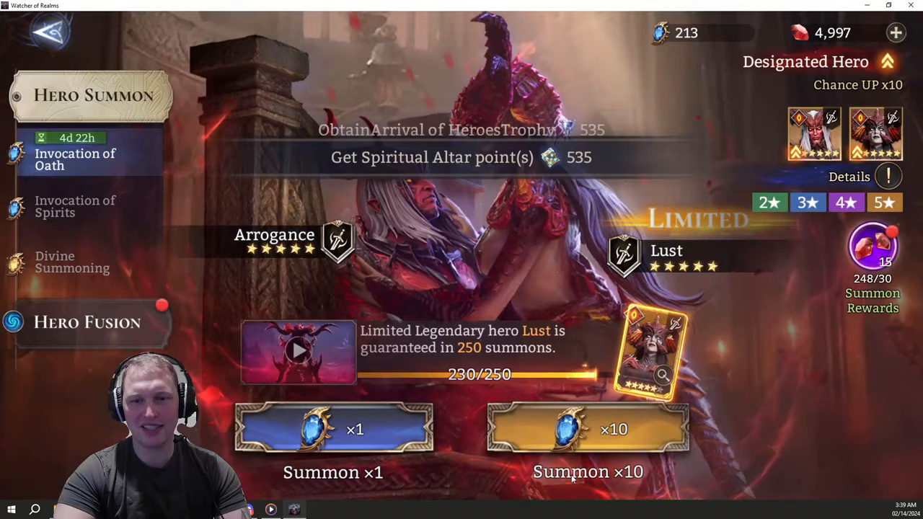
left_click(587, 429)
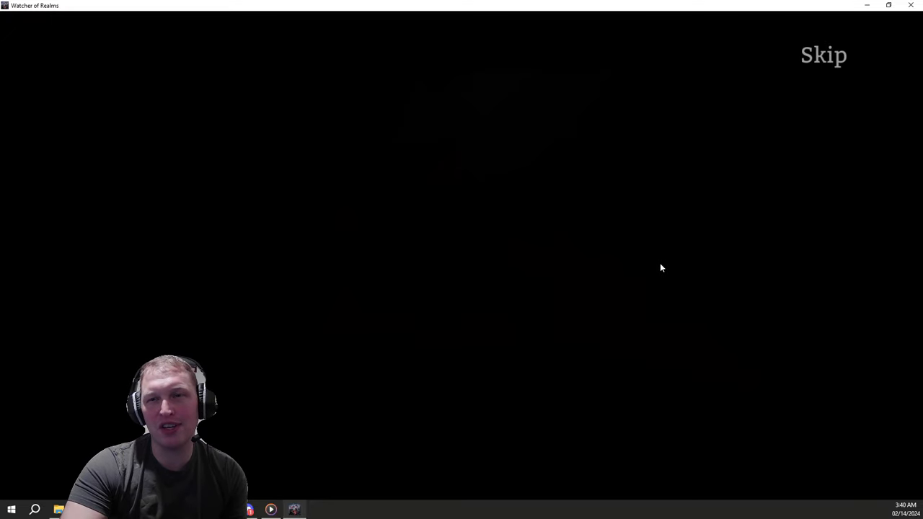
Step: Skip the final summon, continue past Lust's 5-star showcase, and close the results
left_click(823, 55)
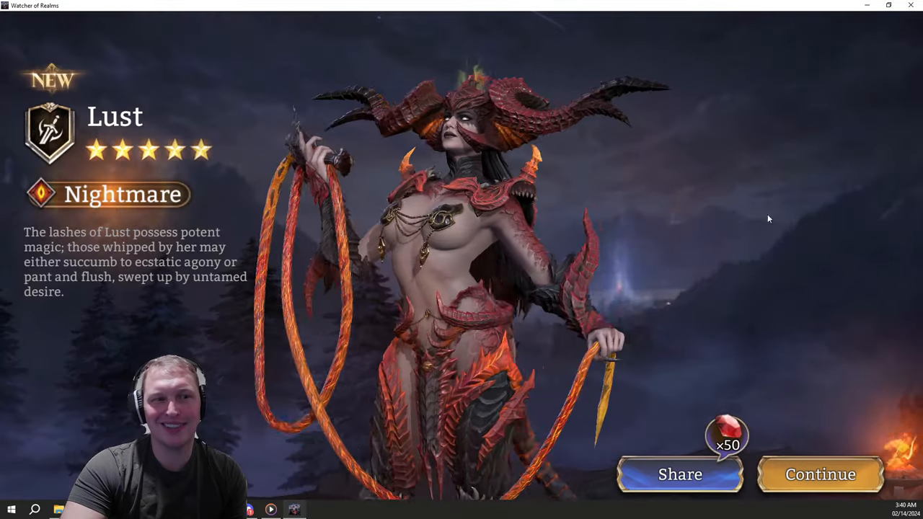
left_click(820, 474)
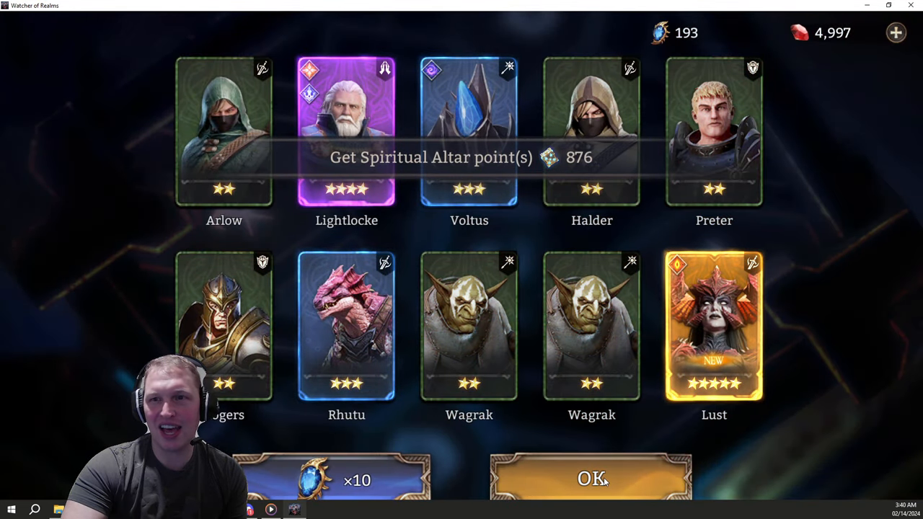
left_click(590, 478)
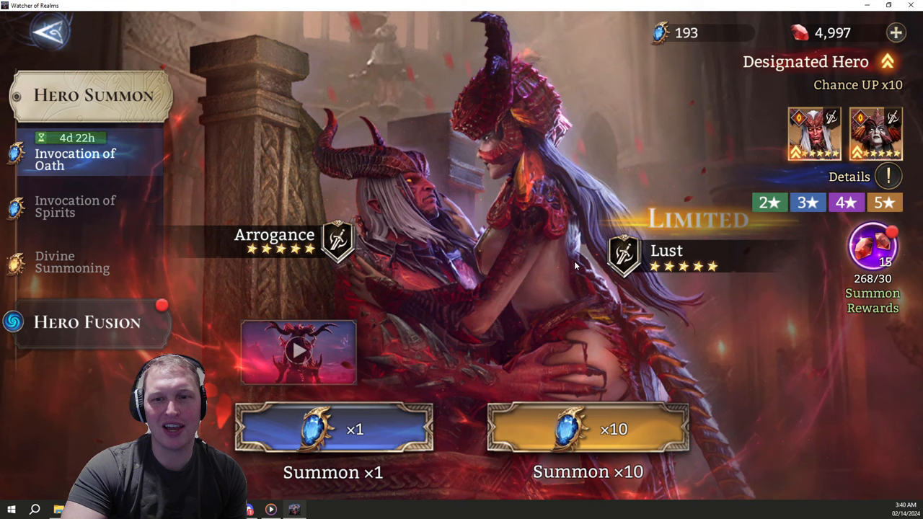